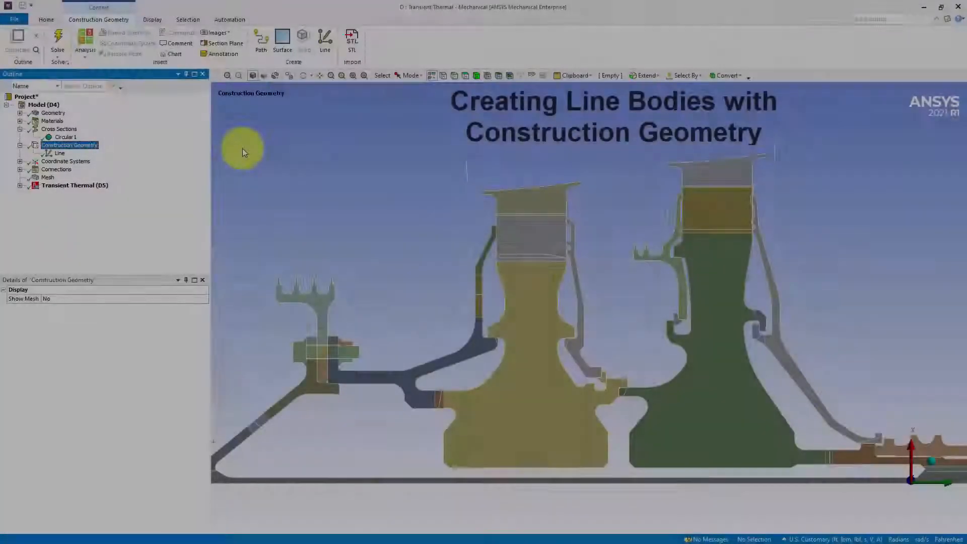
mouse_move(326, 38)
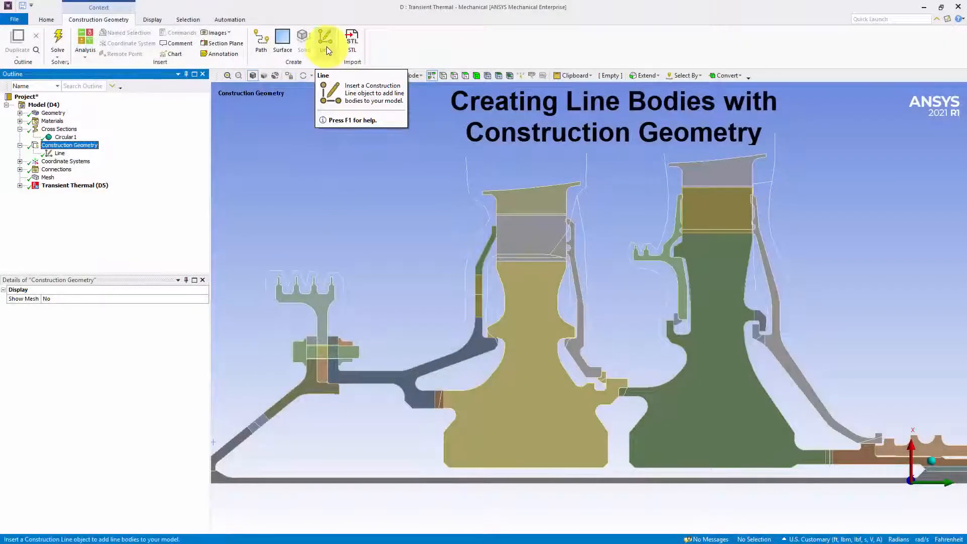
mouse_move(268, 141)
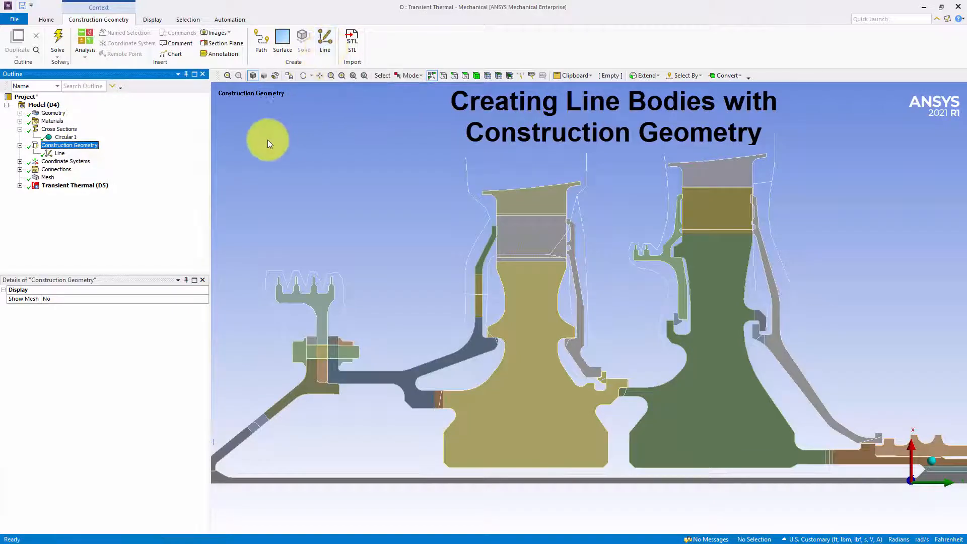
Step: Trace the bracket edges with planar construction lines and update the Line body geometry
click(60, 153)
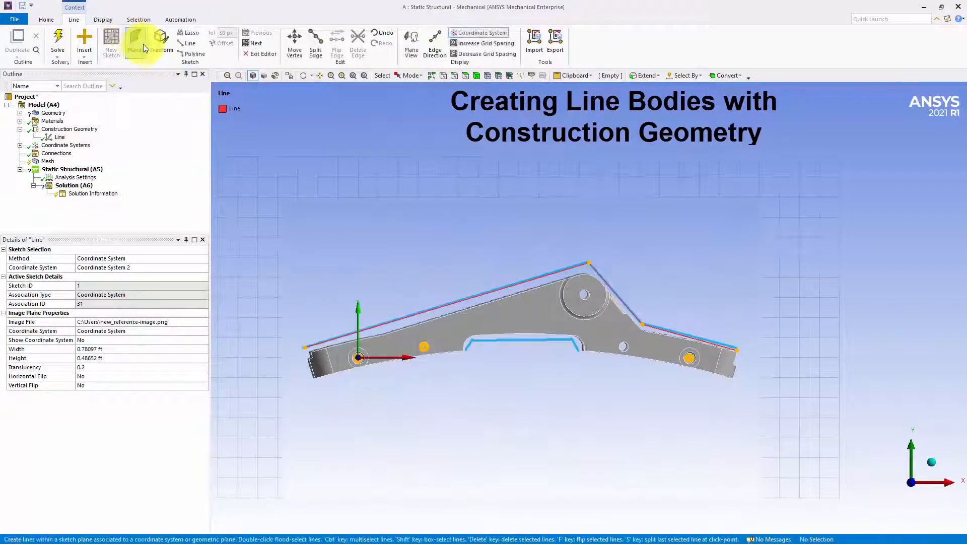
click(189, 44)
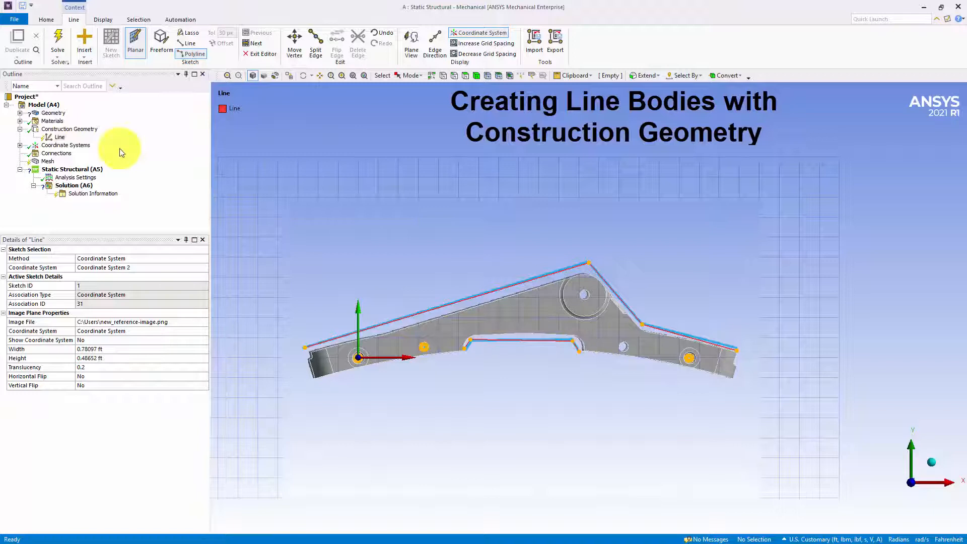
right_click(59, 137)
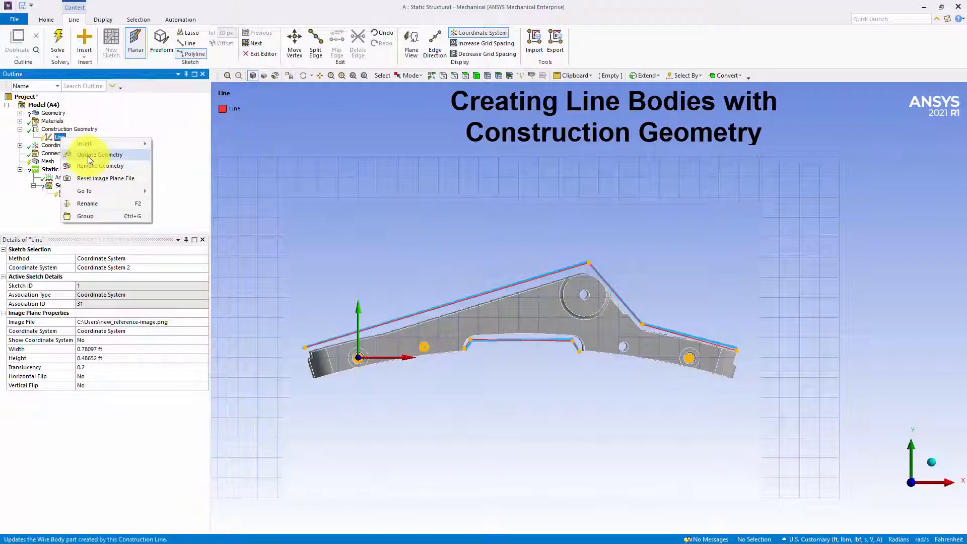
click(100, 155)
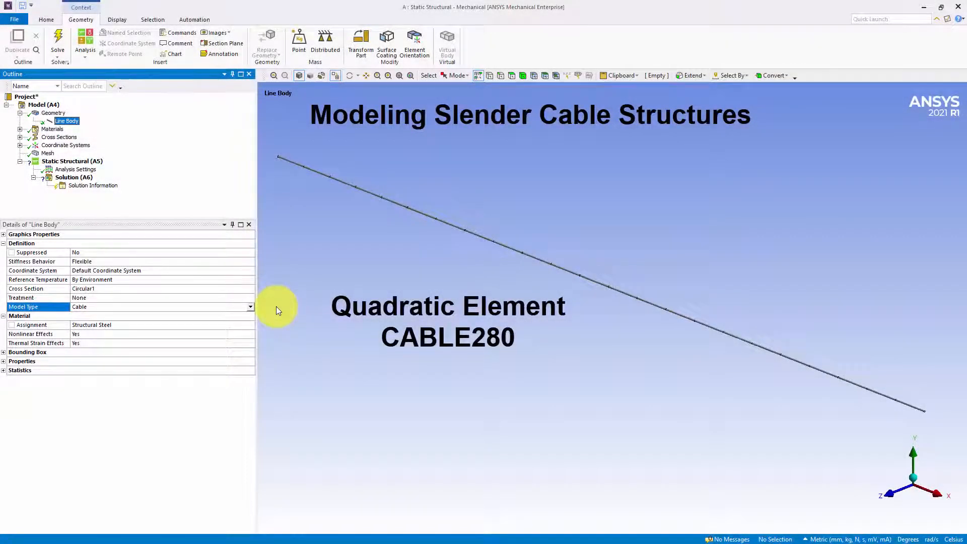
mouse_move(191, 198)
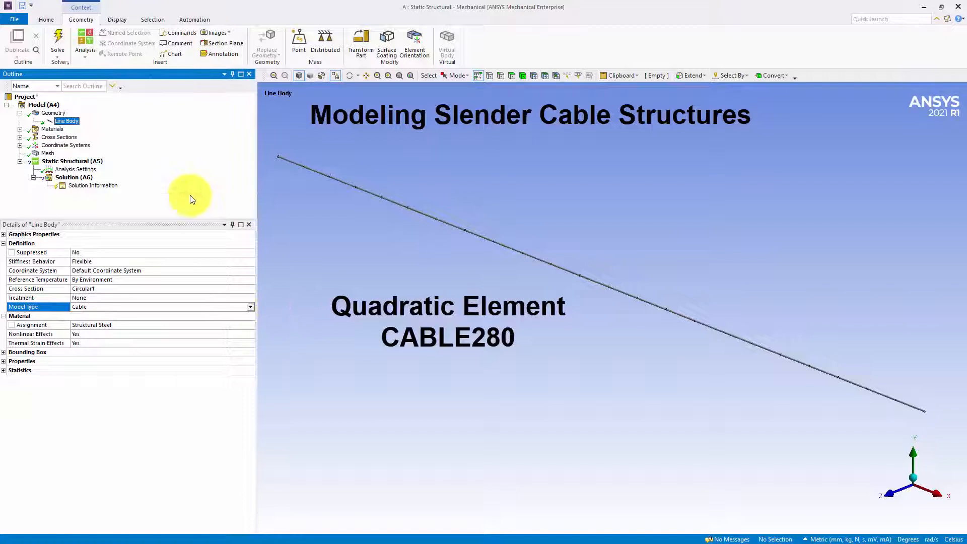
Step: Show the cable line body's Mesh details and list the Linear and Quadratic element order choices
click(48, 154)
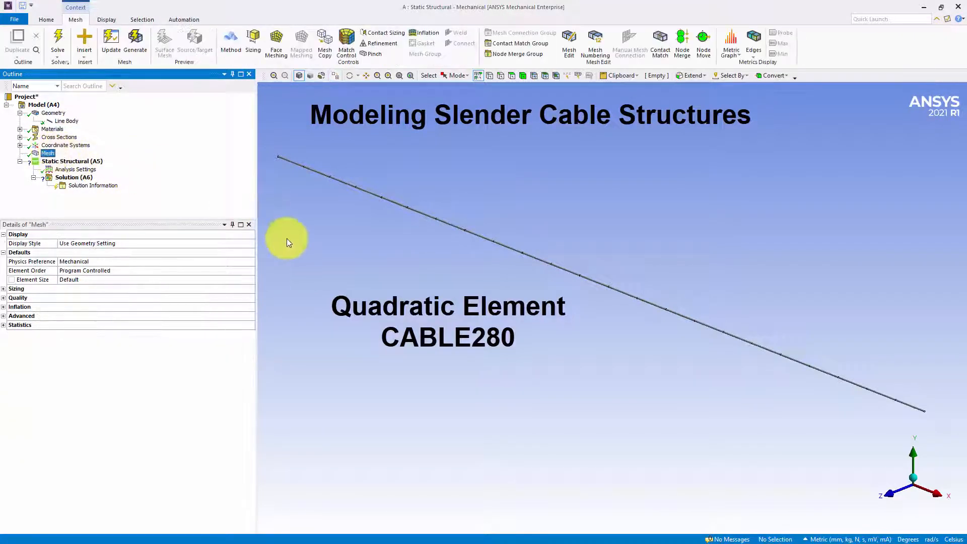
mouse_move(252, 274)
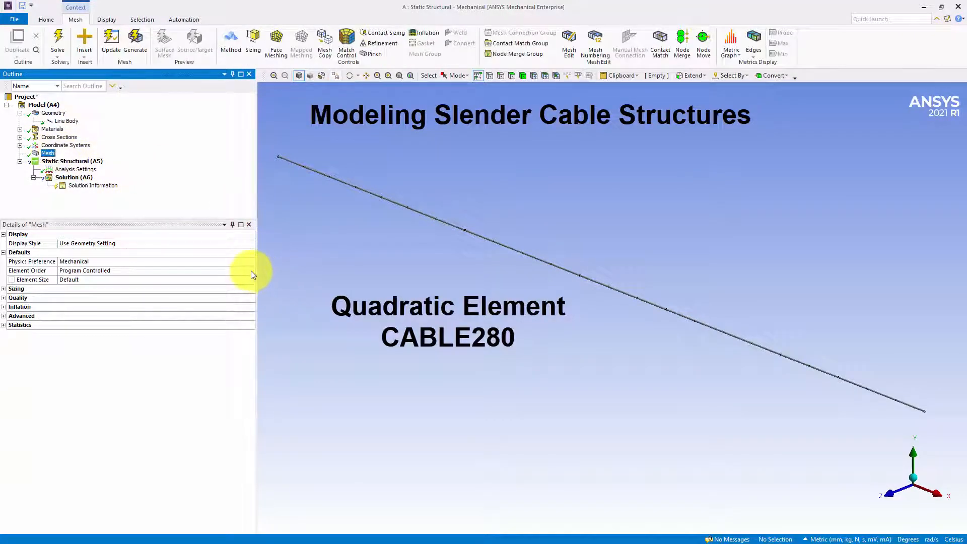
click(250, 270)
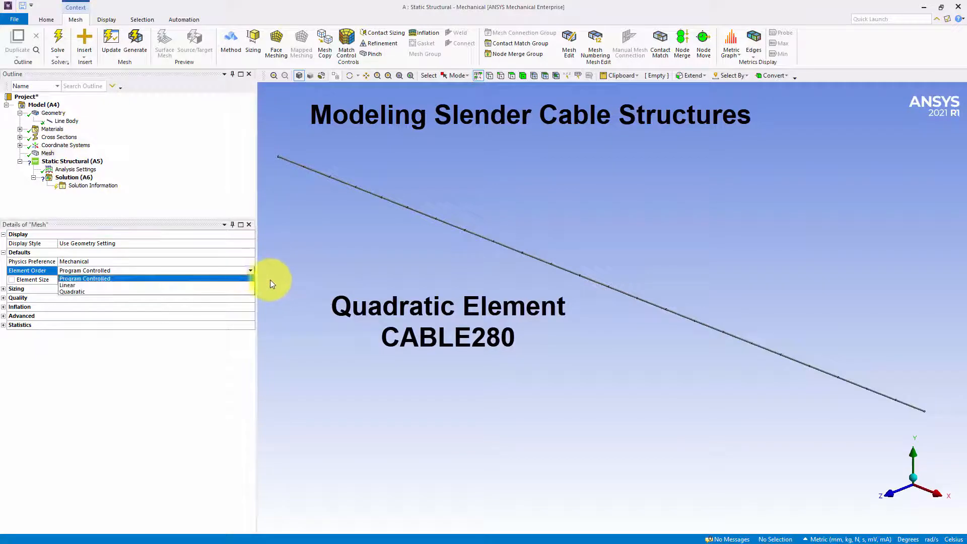
mouse_move(284, 281)
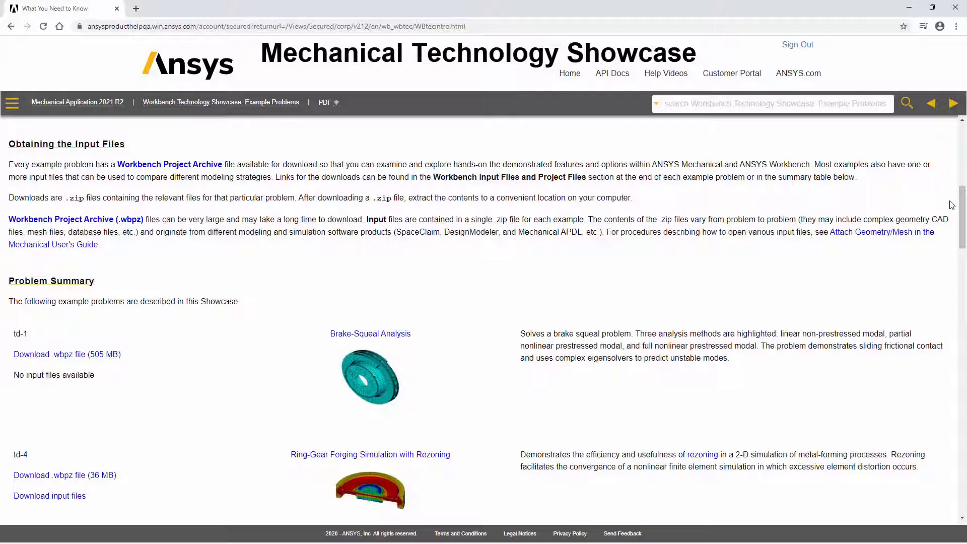
Step: Scroll the Technology Showcase problem table from Brake-Squeal Analysis down to Wire Crimping
scroll(down, 3)
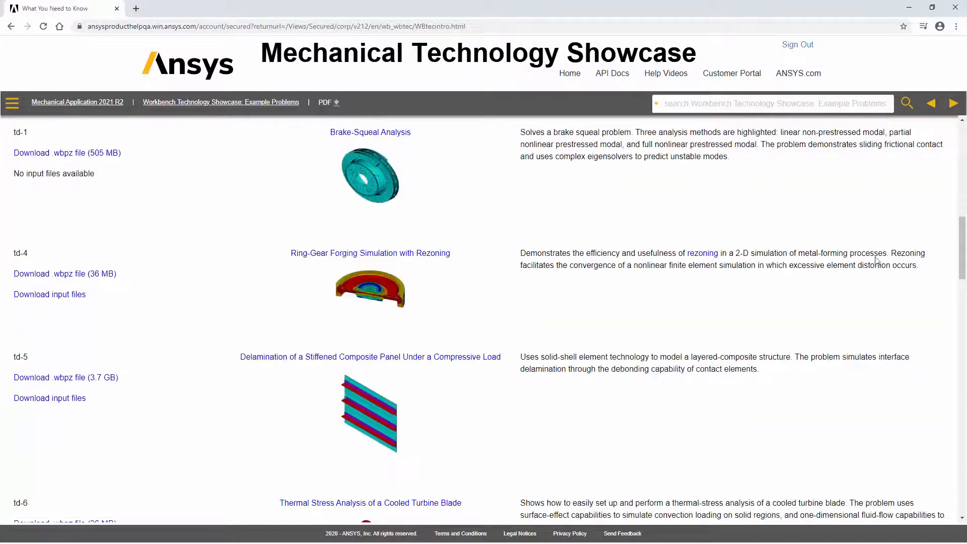
scroll(down, 3)
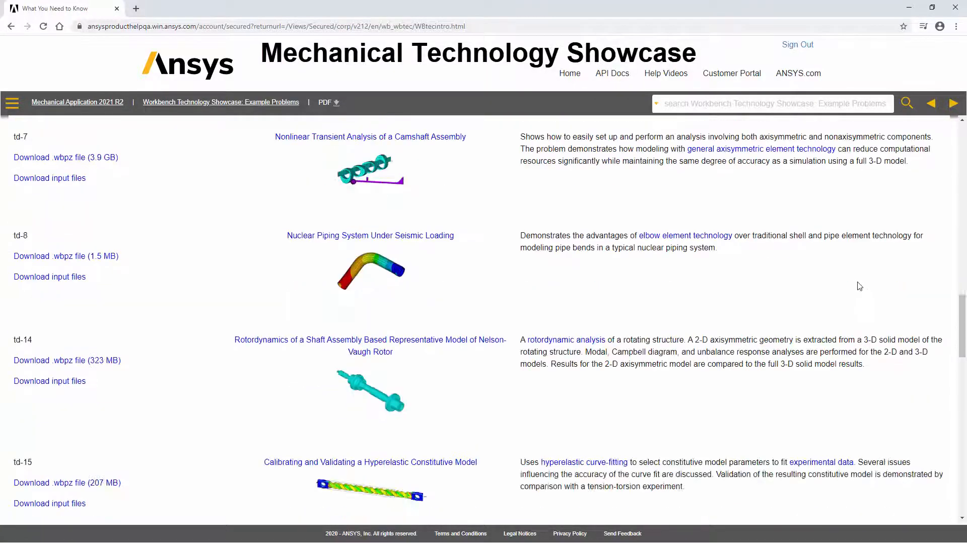
scroll(down, 3)
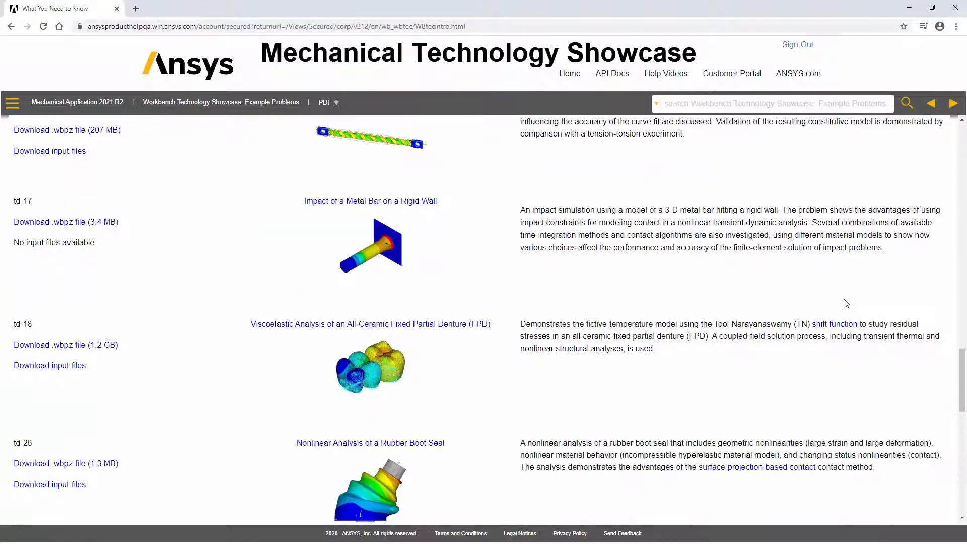
scroll(down, 3)
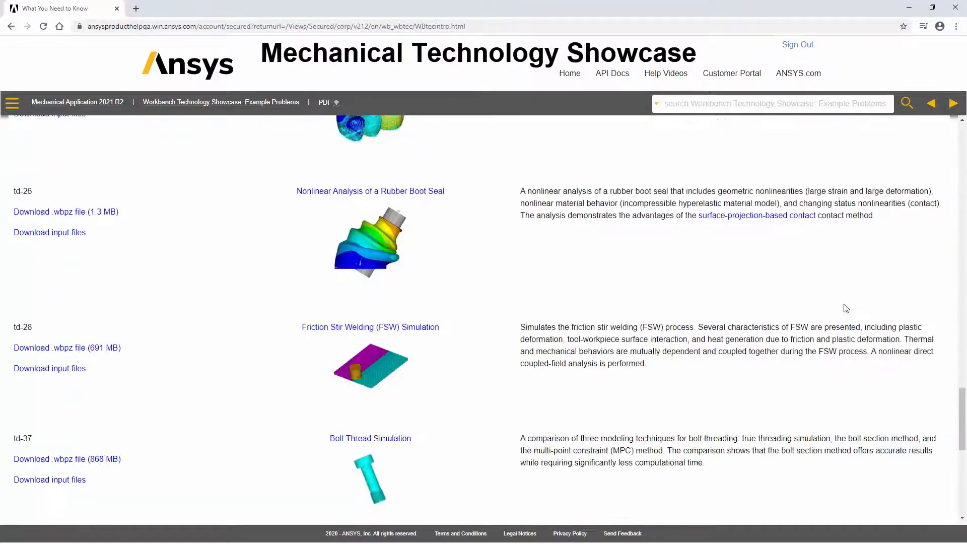
scroll(down, 3)
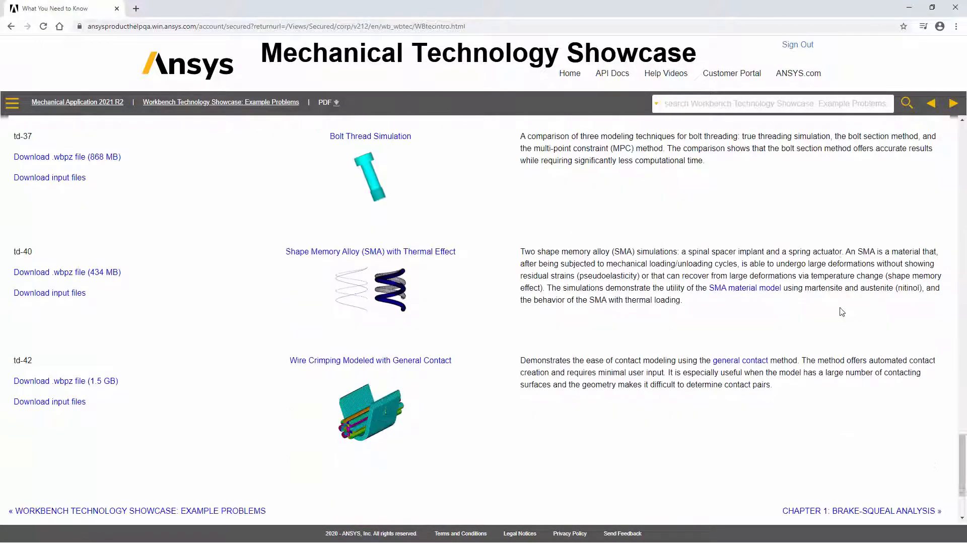
scroll(down, 3)
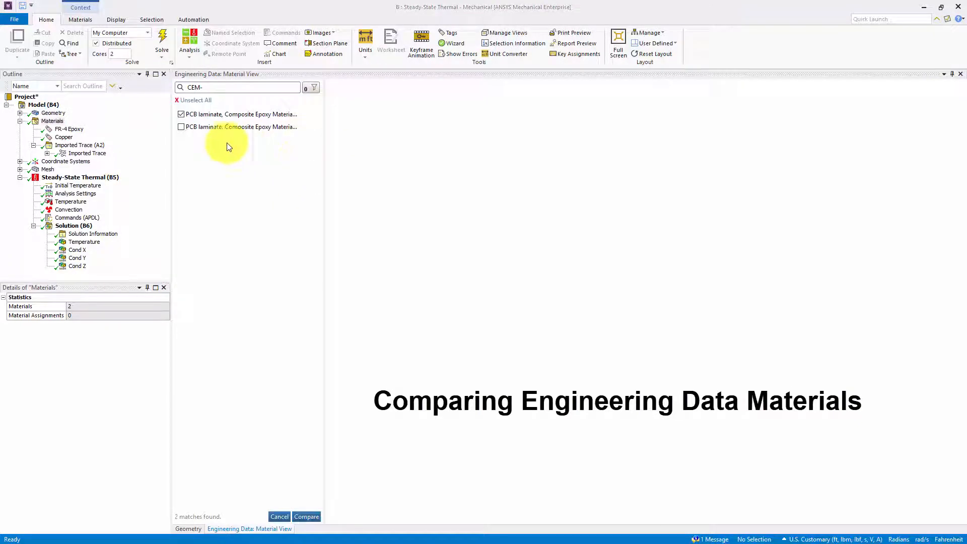
Step: Check the second PCB laminate epoxy material and compare the two matching materials
click(180, 127)
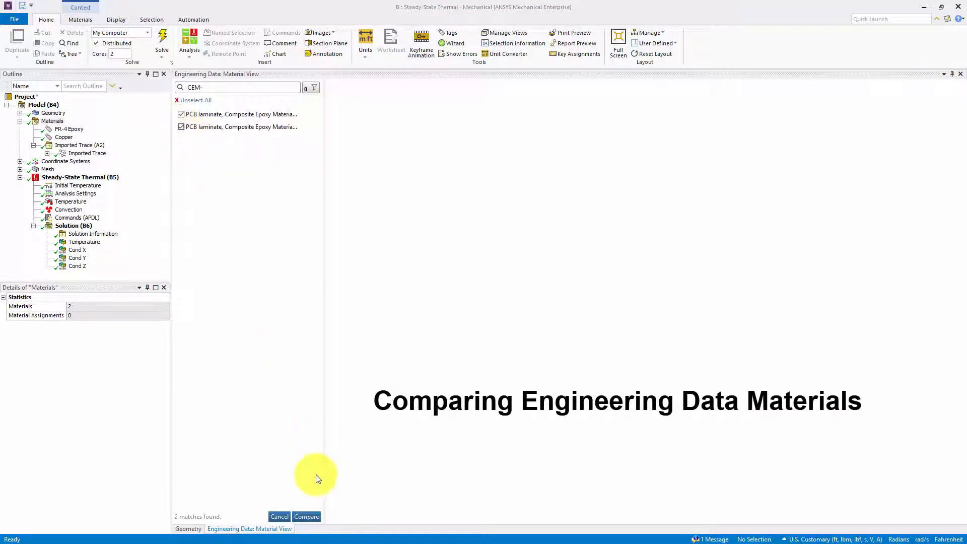
click(307, 516)
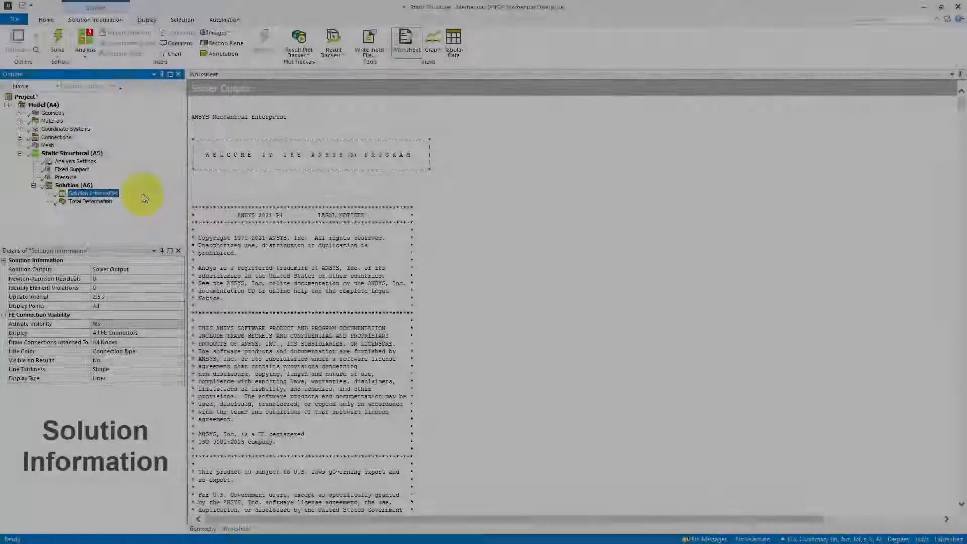
Step: Switch Solution Information output to Solution History and view Result Tracking across six solutions
click(179, 269)
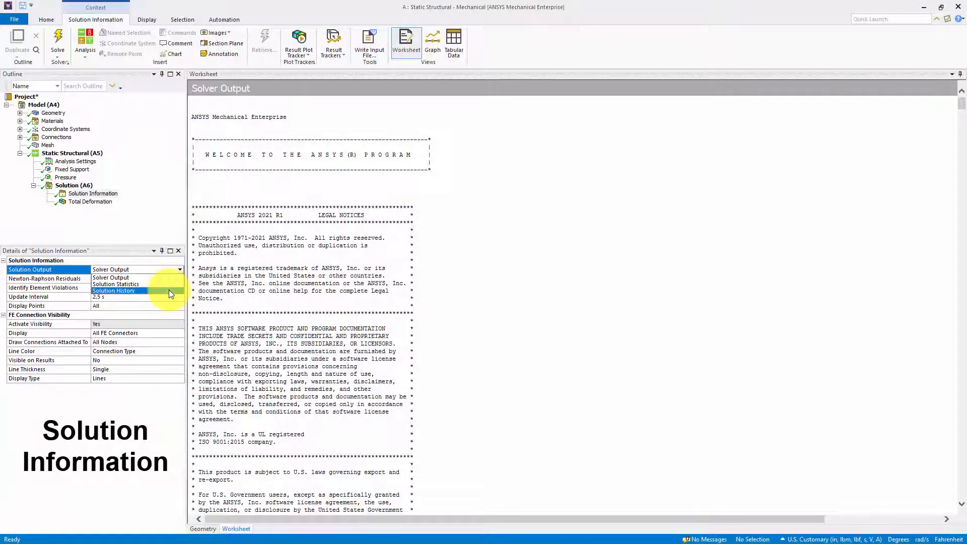
click(114, 290)
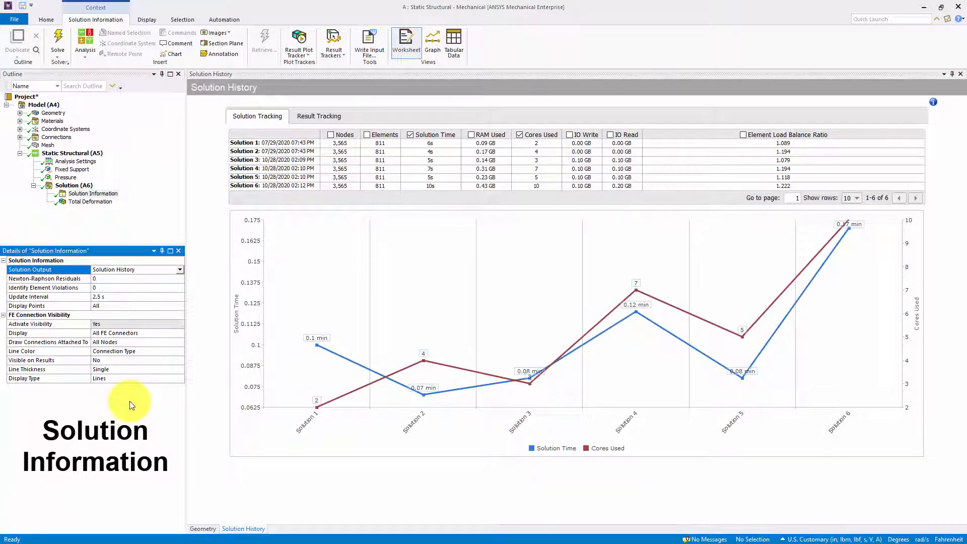
mouse_move(200, 118)
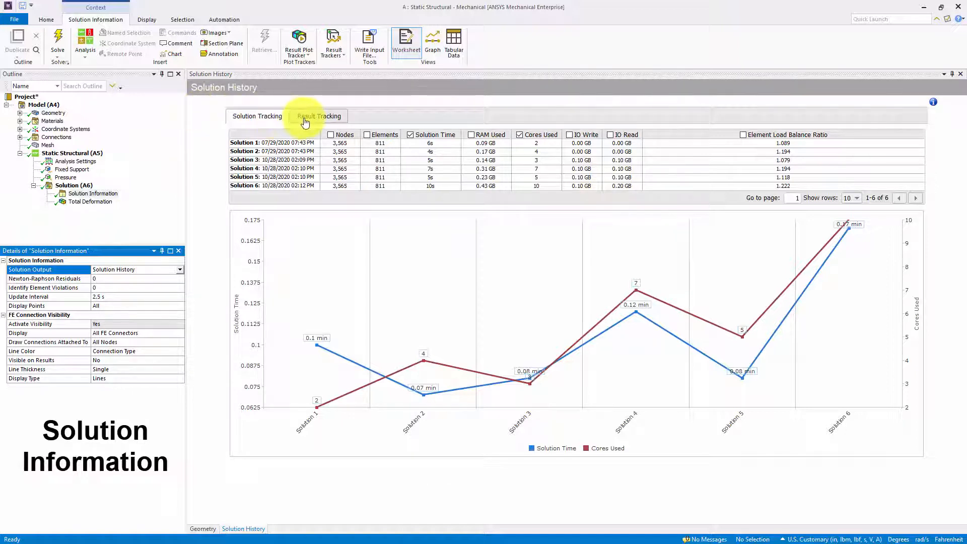
click(319, 116)
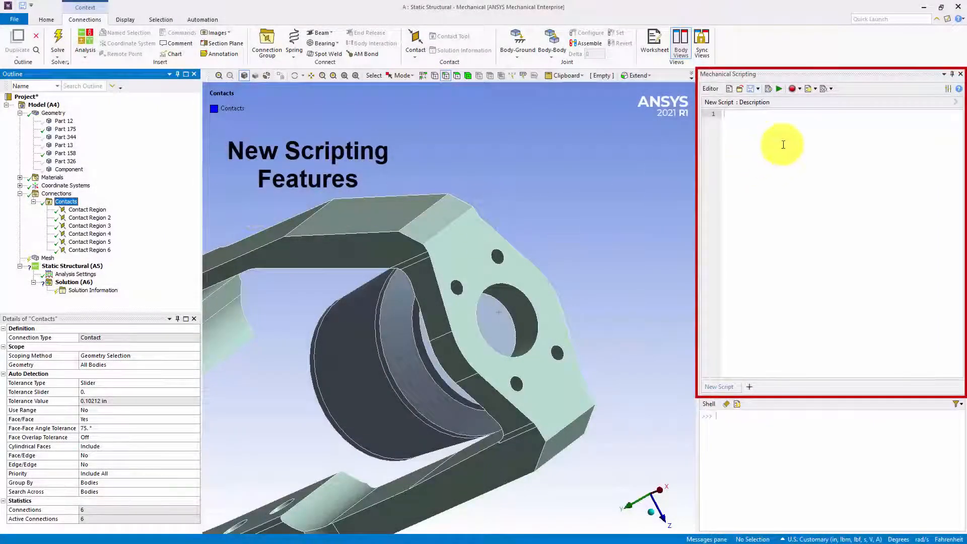
Step: Record a script, debug it with breakpoints on lines 5 and 7, stepping over while watching 'pressure'
click(793, 89)
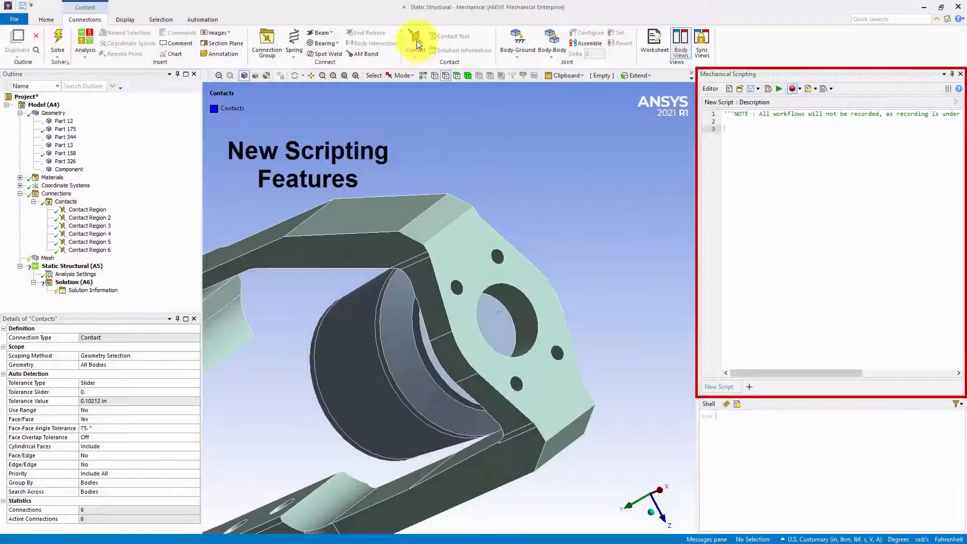
click(414, 43)
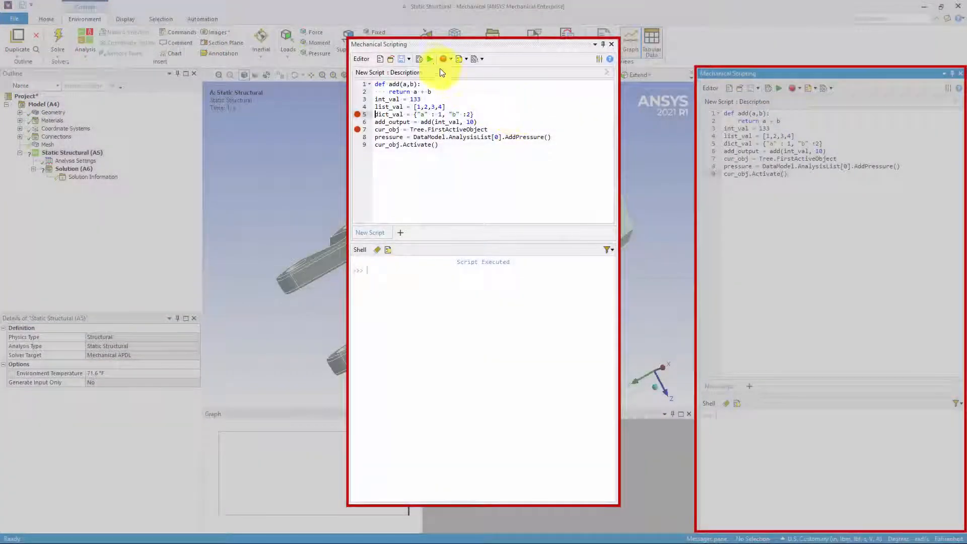
click(429, 58)
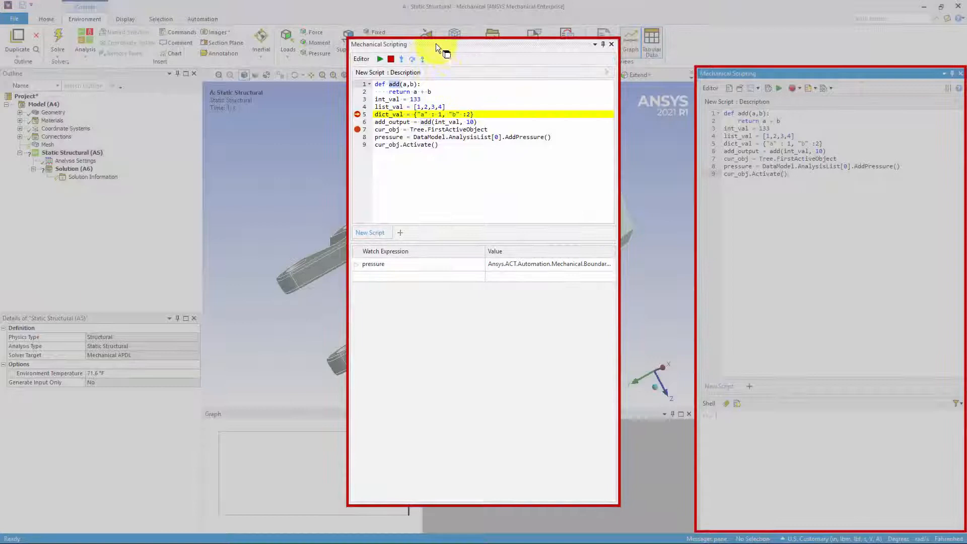
click(402, 59)
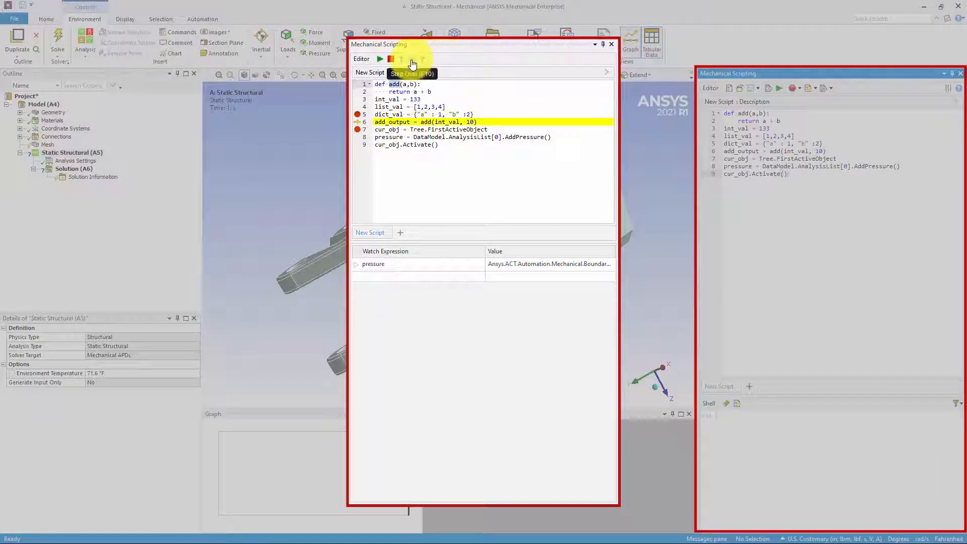
click(401, 58)
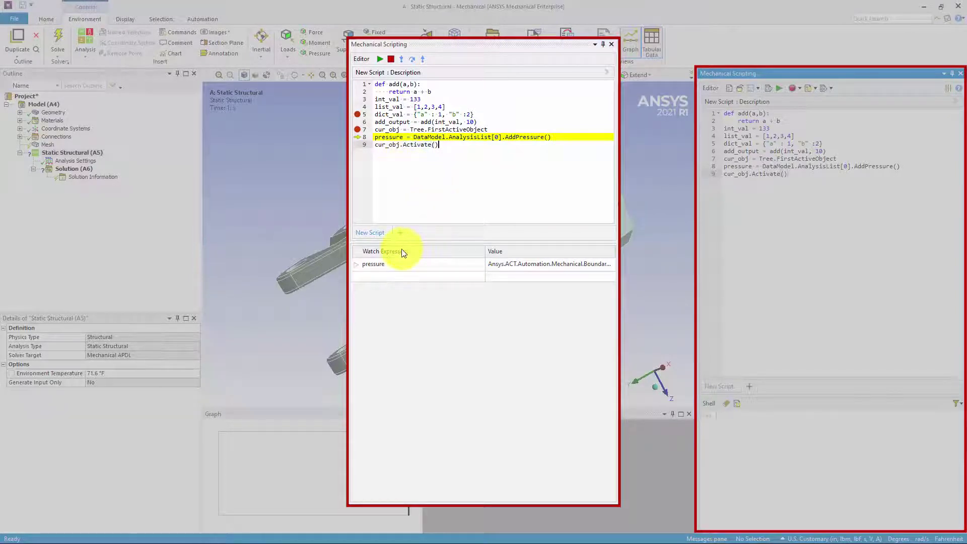
click(356, 264)
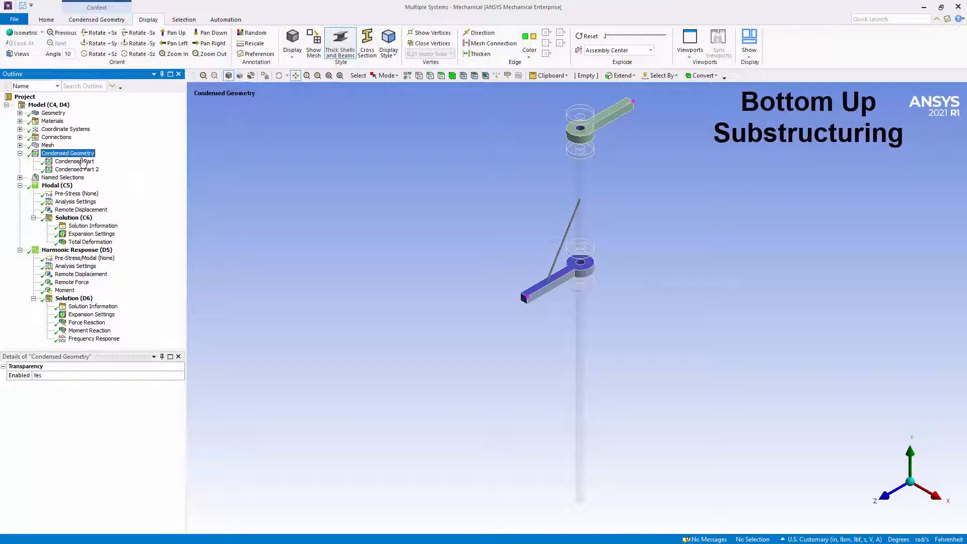
Step: Export the first condensed part as Condensed Part.cpa into the user_files folder
click(74, 161)
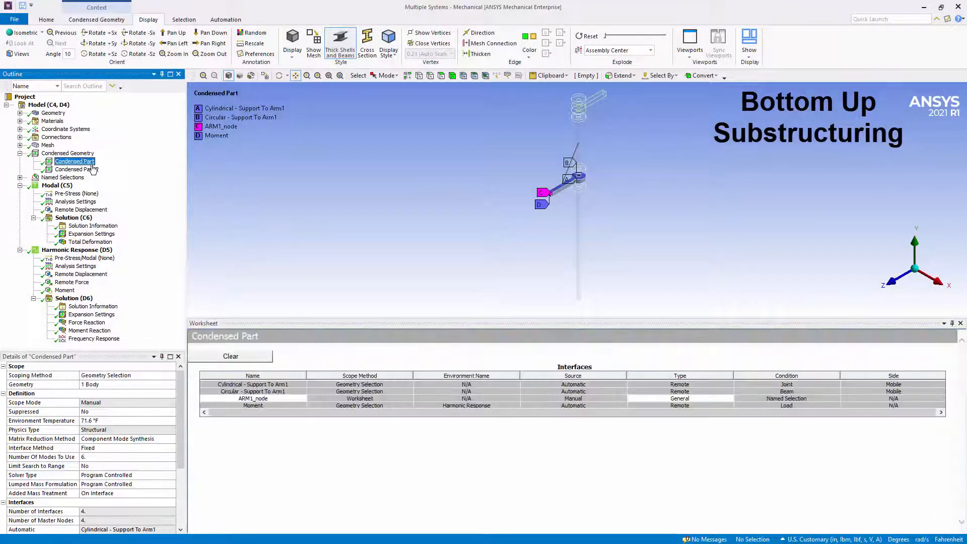
right_click(75, 161)
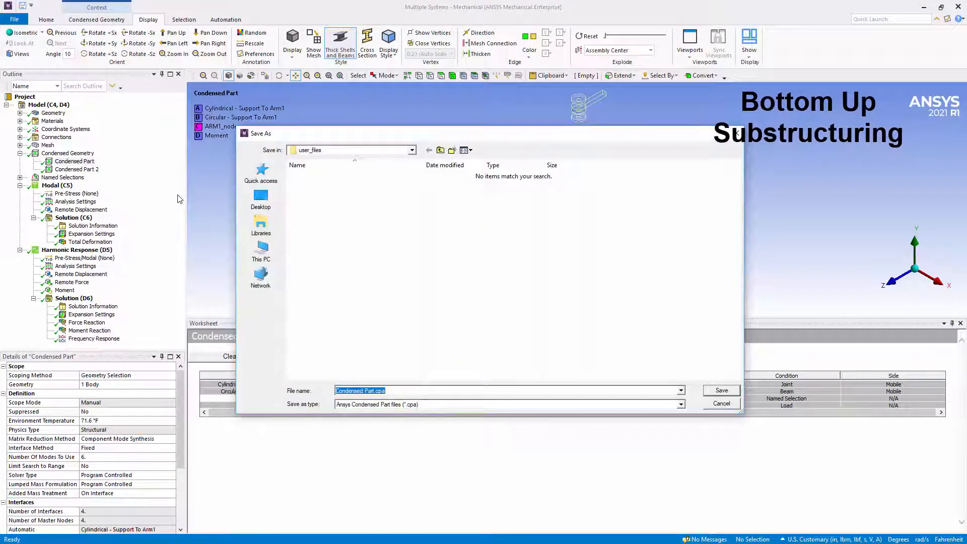
click(720, 390)
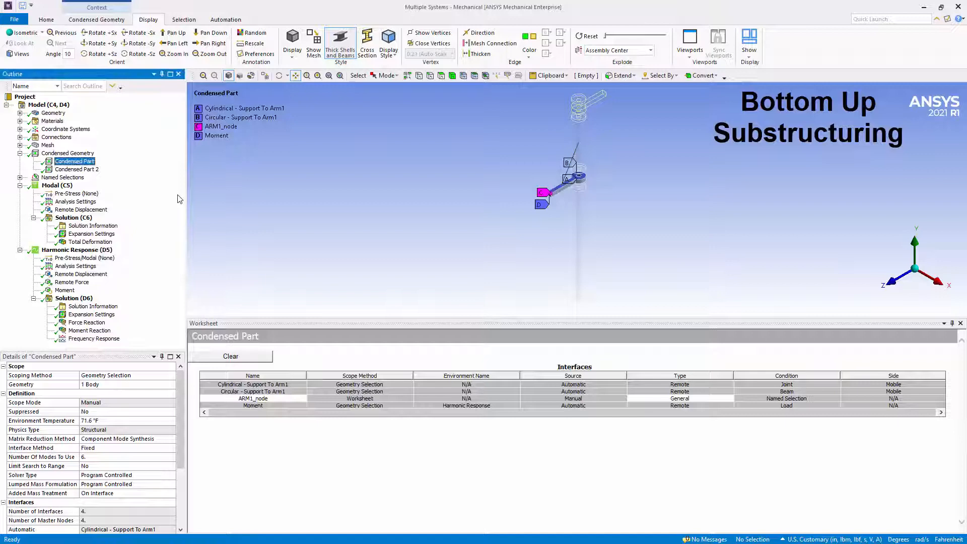
click(86, 161)
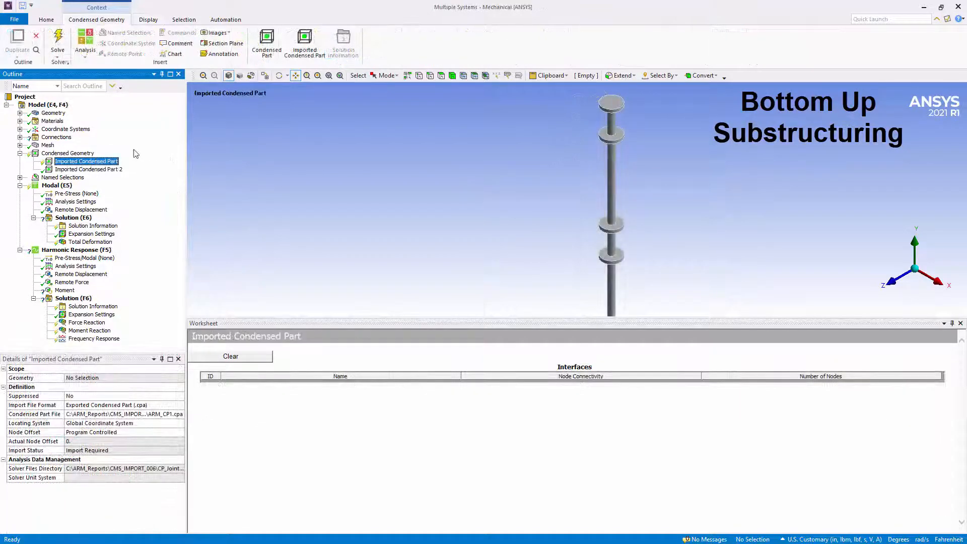
Step: Import the condensed part data so it lists four point interfaces including ARM1_node and Internal Remote Point 10
right_click(87, 162)
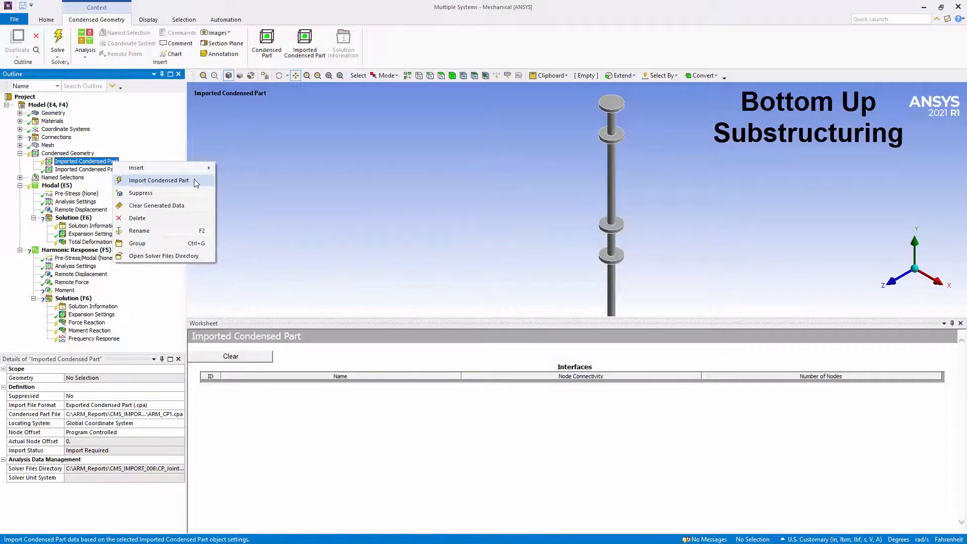
click(158, 181)
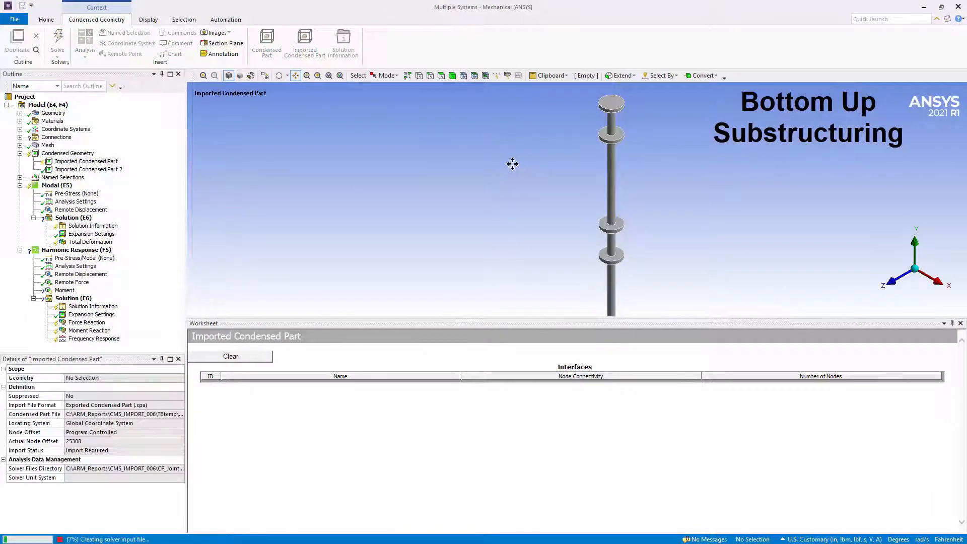
click(304, 45)
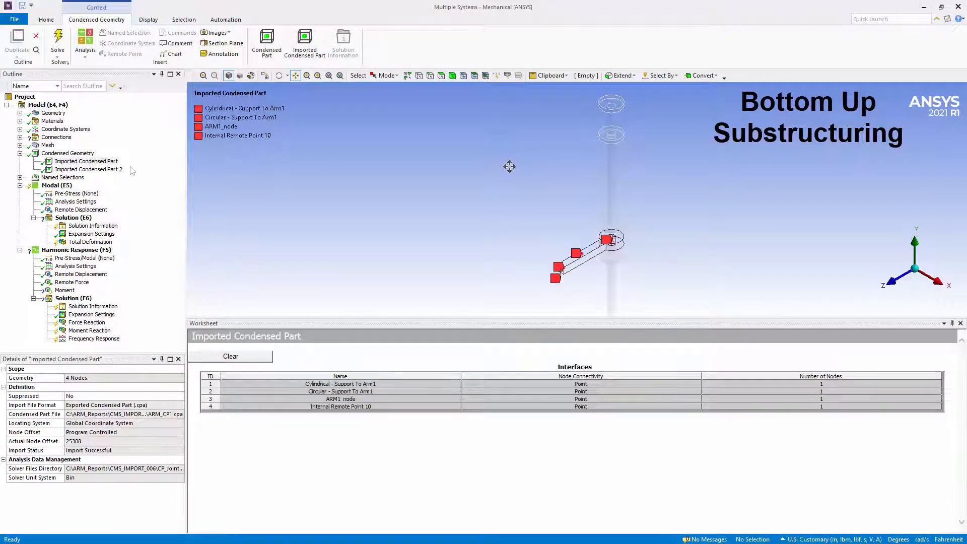
click(86, 161)
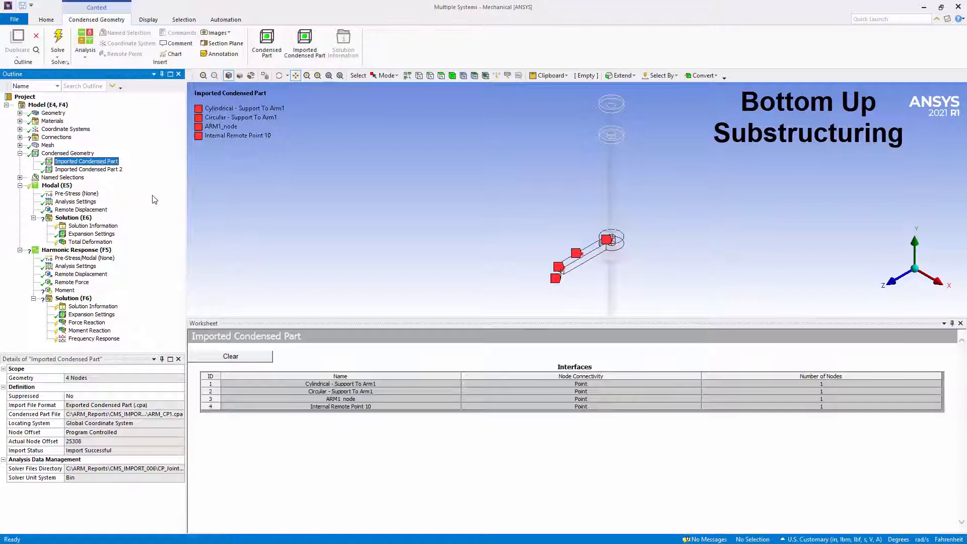
click(339, 384)
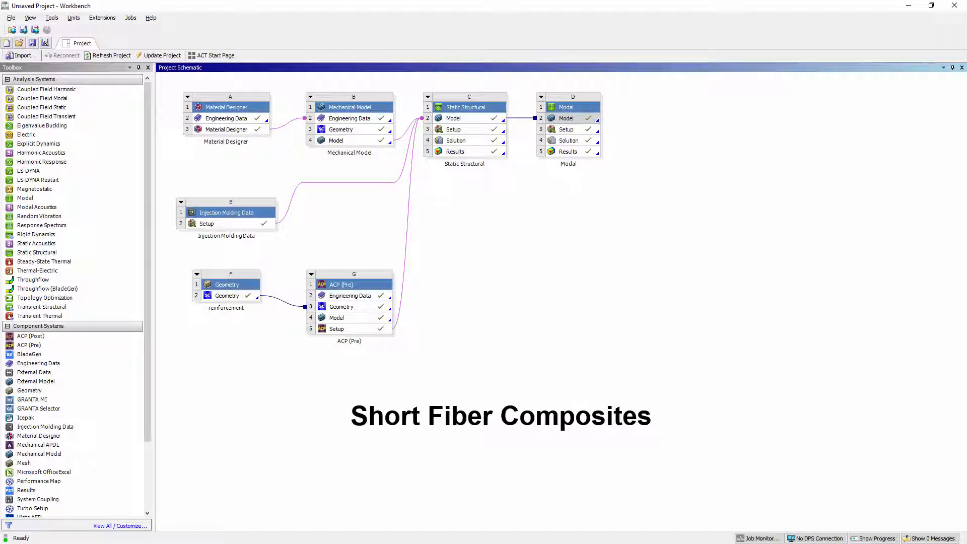
click(226, 107)
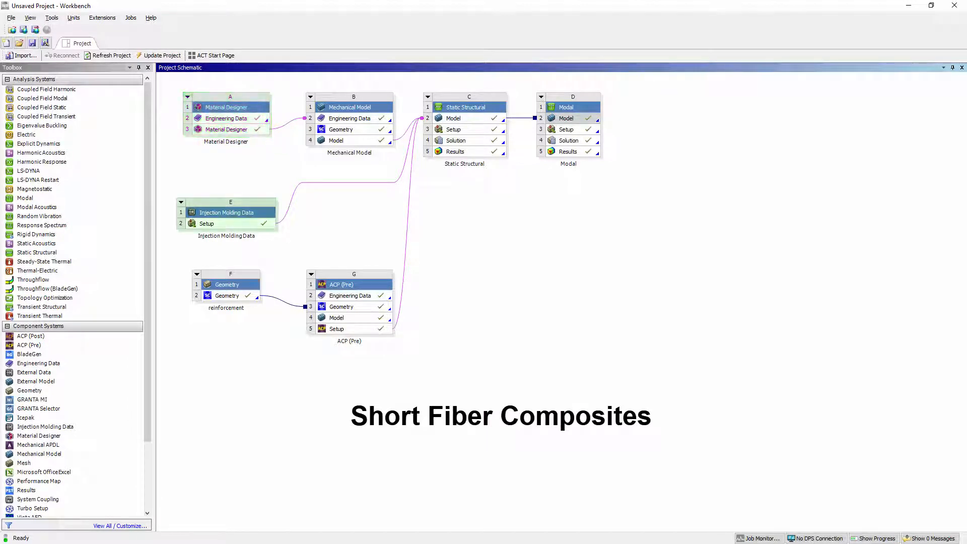
click(227, 212)
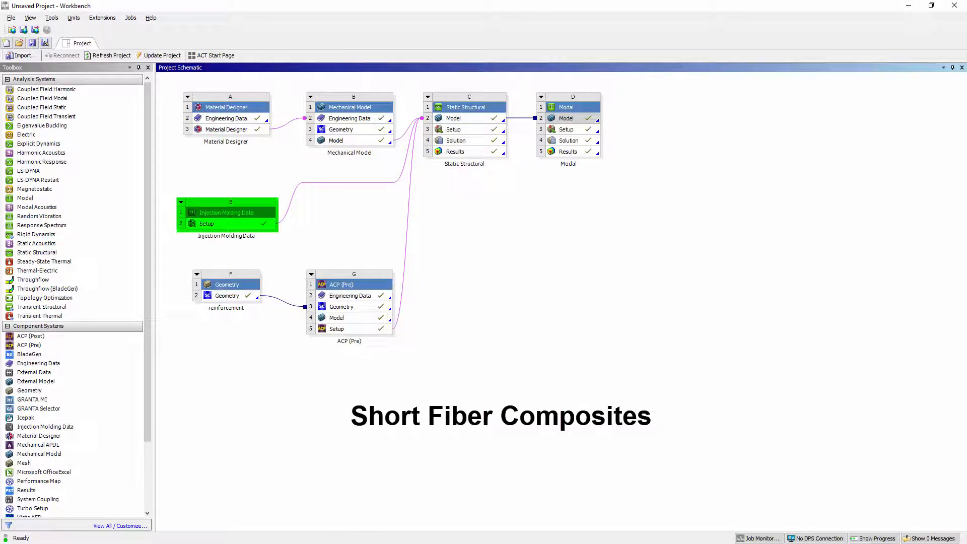
click(468, 97)
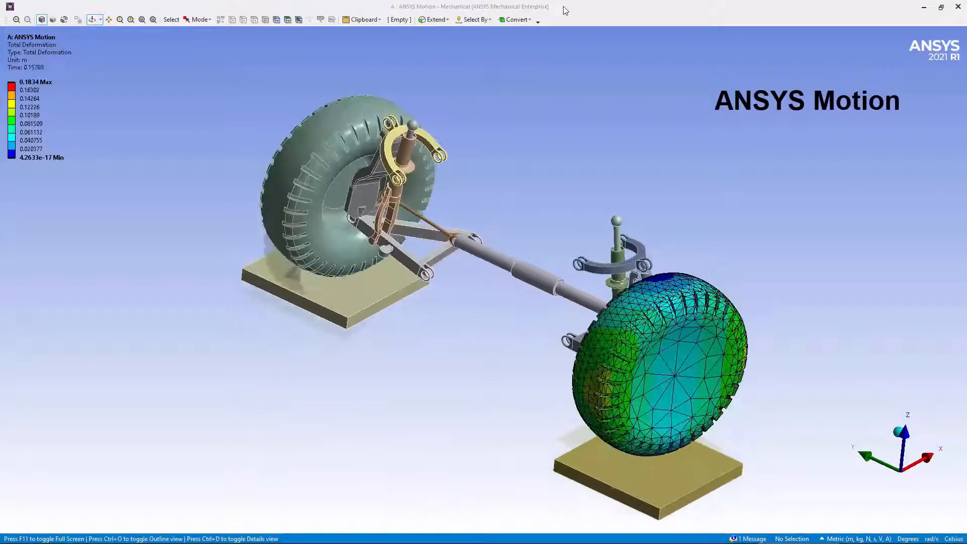
Step: Create geometry for Shaft_Set_01 and show the chain drive total deformation contour full screen
right_click(70, 186)
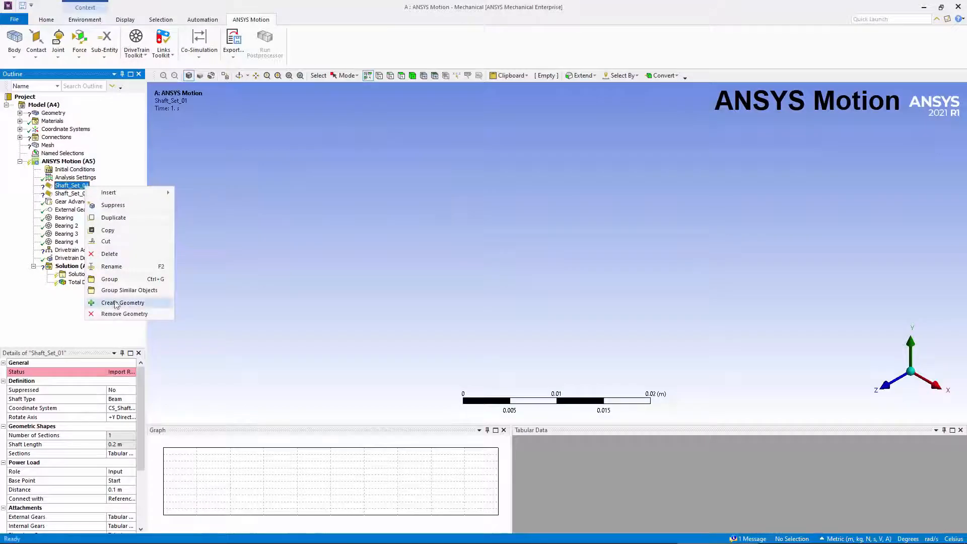
click(122, 302)
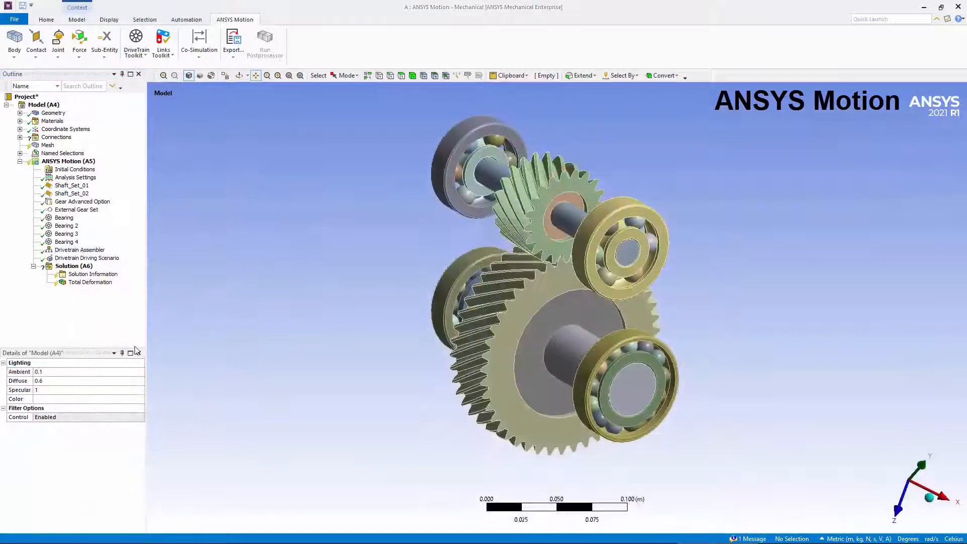
key(f11)
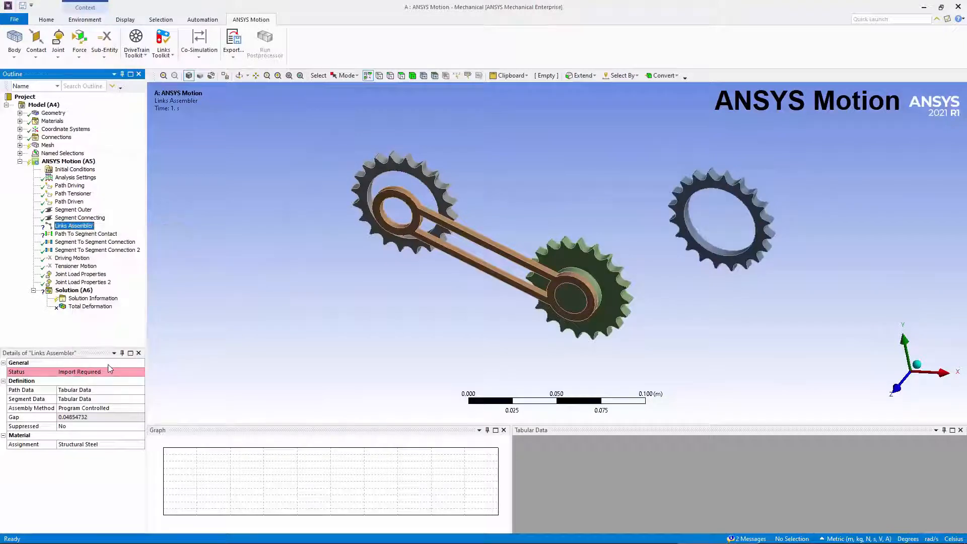
key(F11)
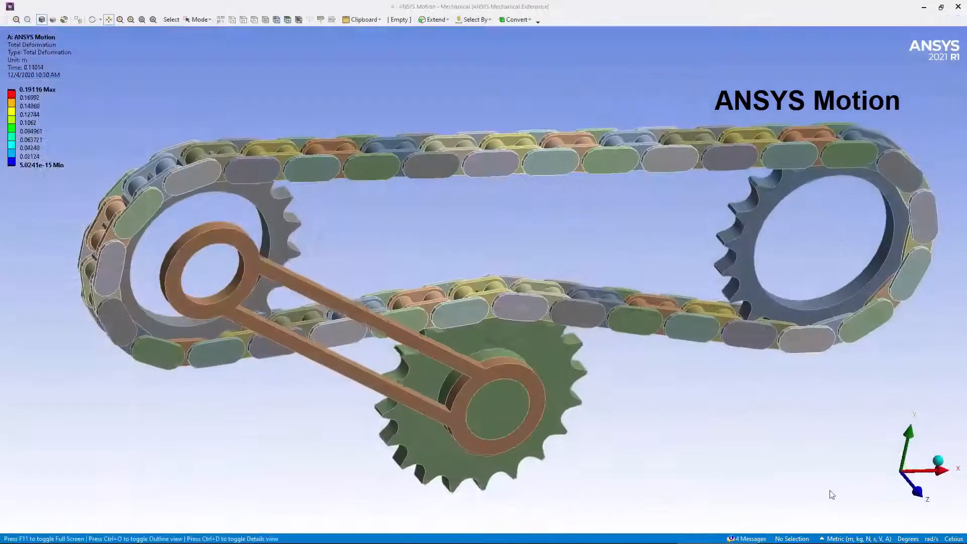